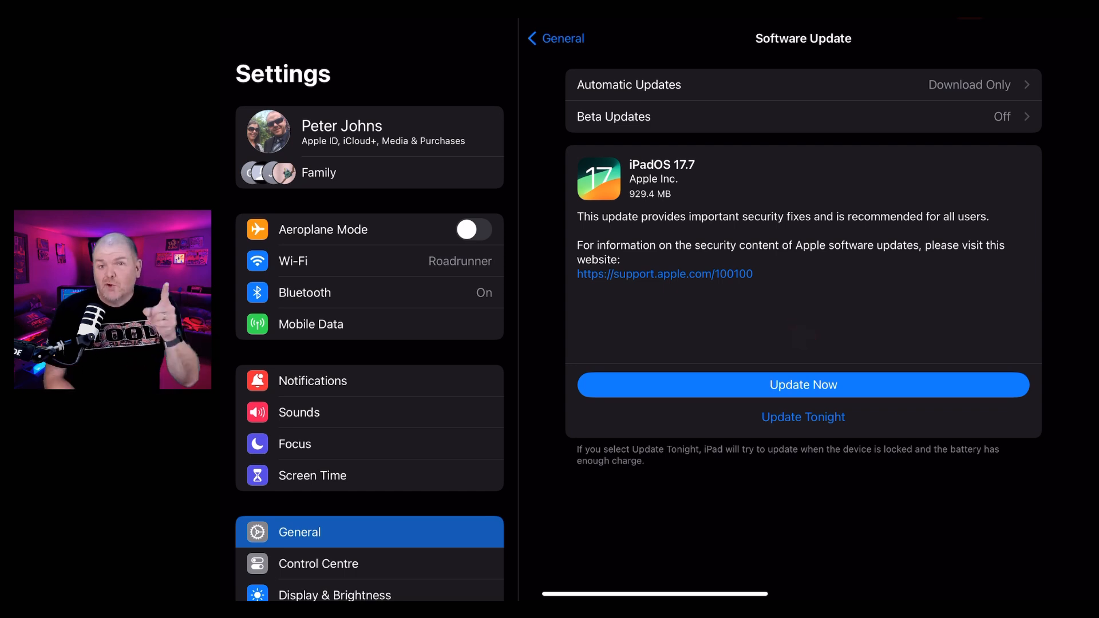
pyautogui.click(812, 337)
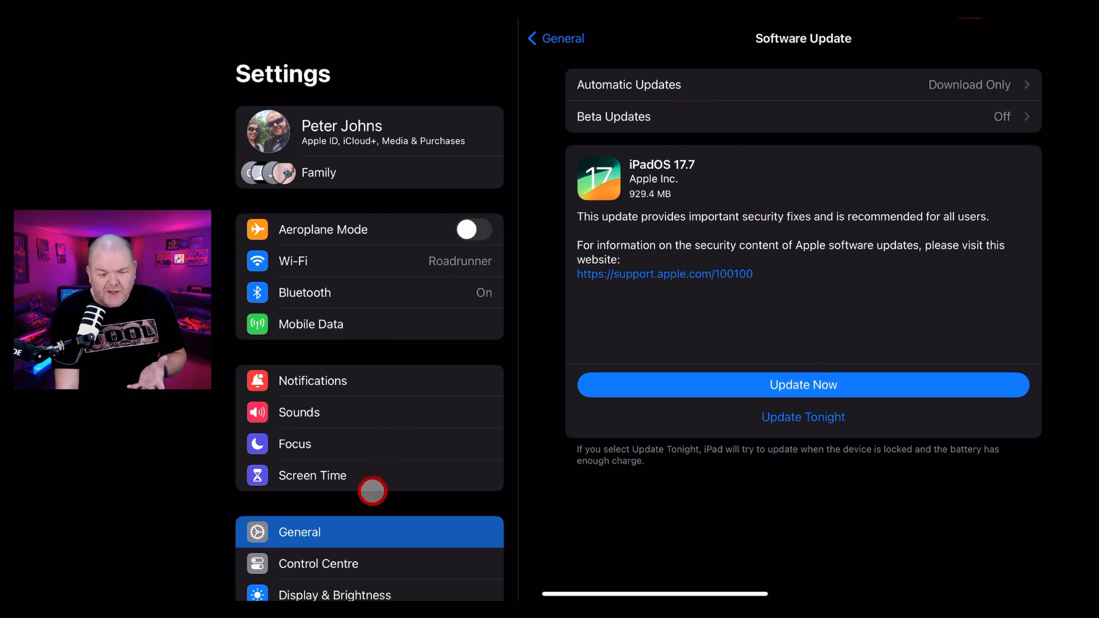
pyautogui.moveTo(764, 321)
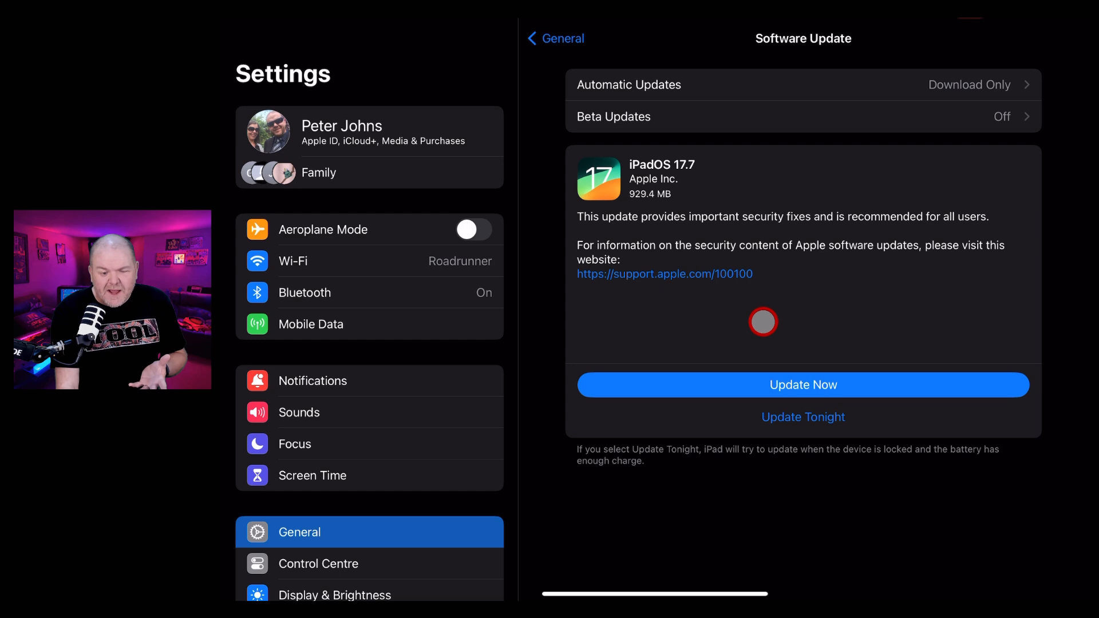
pyautogui.moveTo(802, 452)
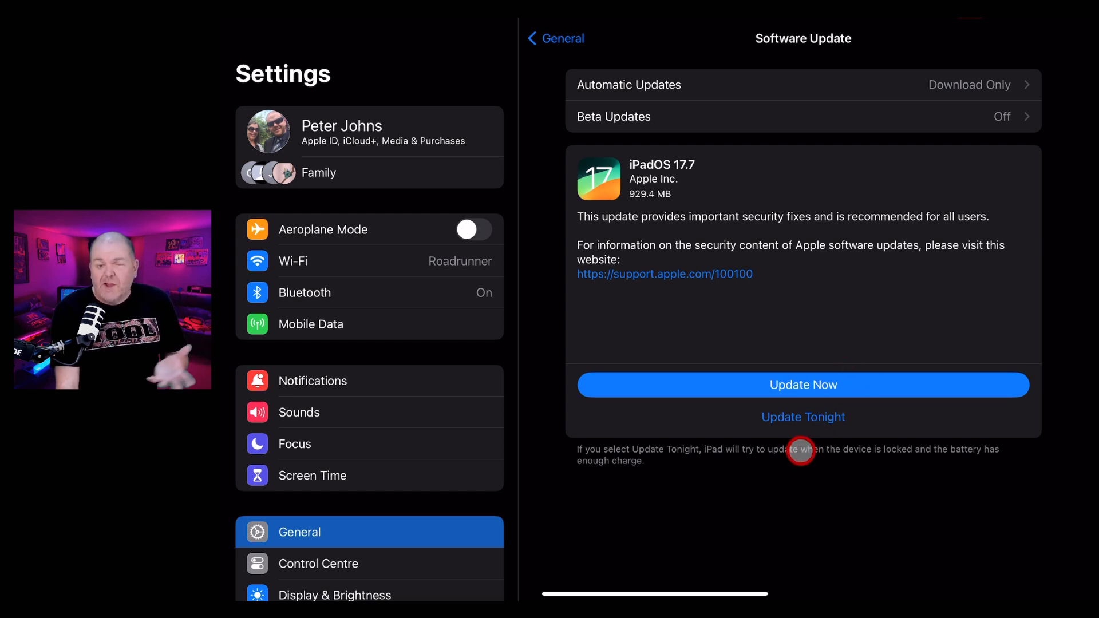